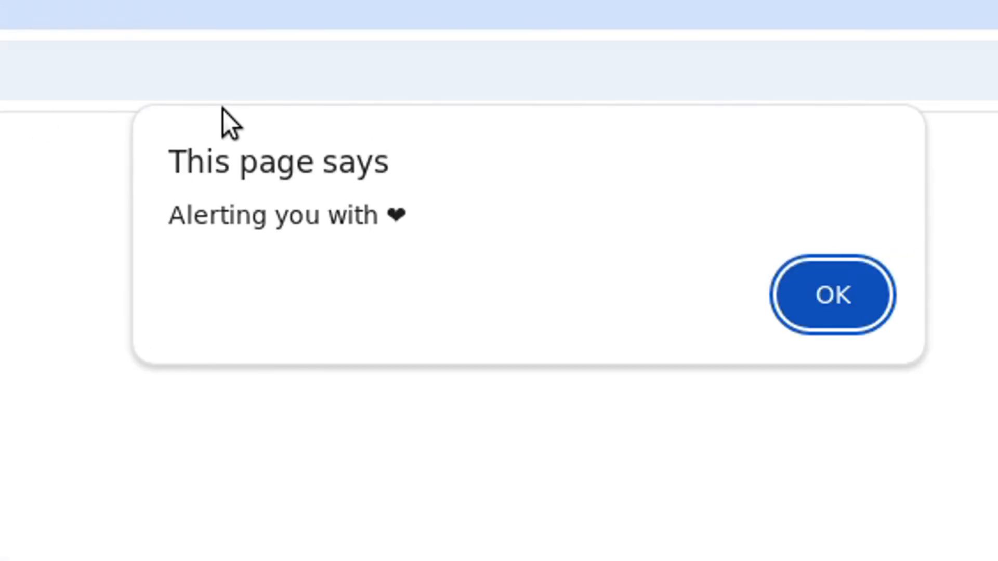
Step: Browse the XSS-HUNTER label's Payload Fired alert emails down to the September 20-23 ones
left_click(832, 294)
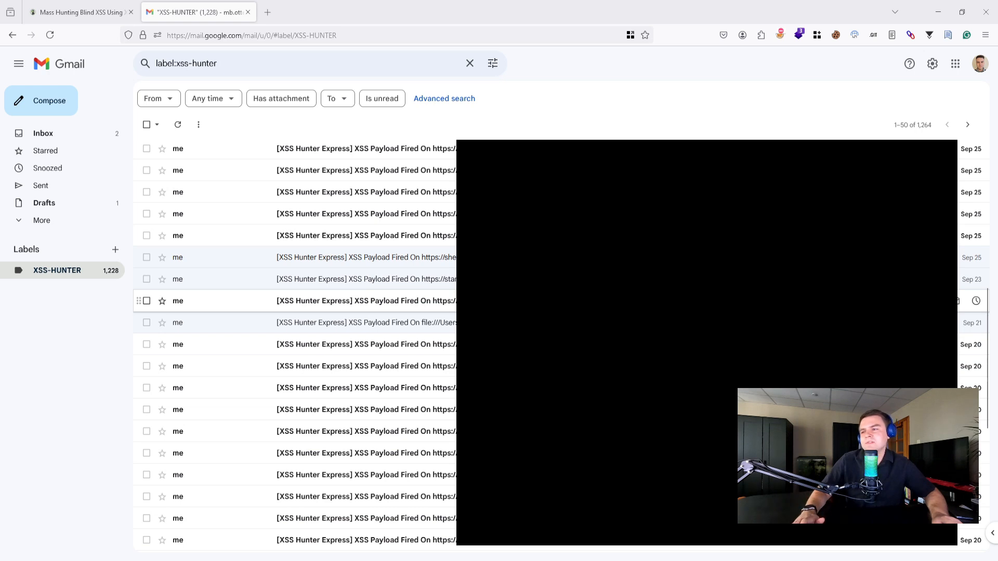
scroll("down", 3)
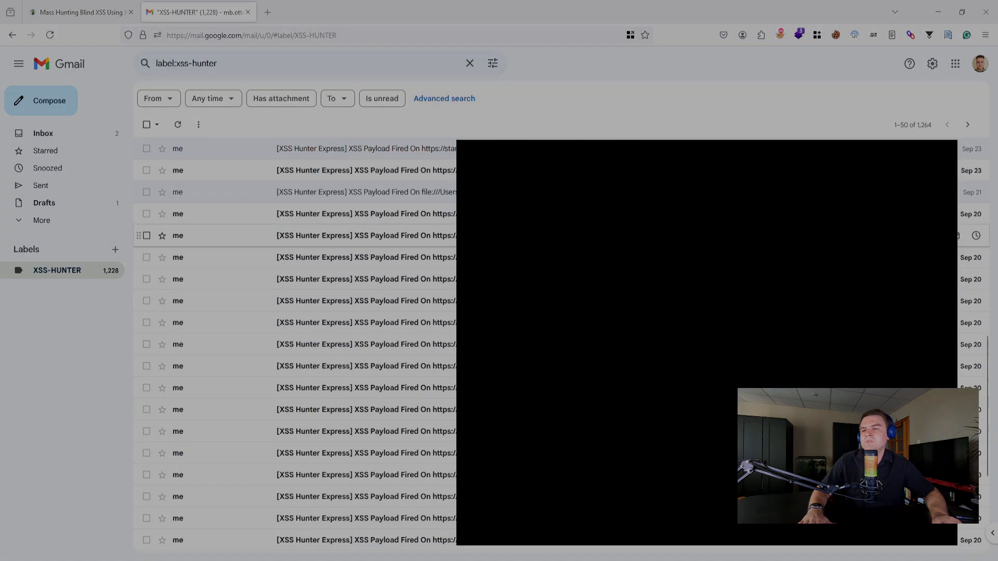